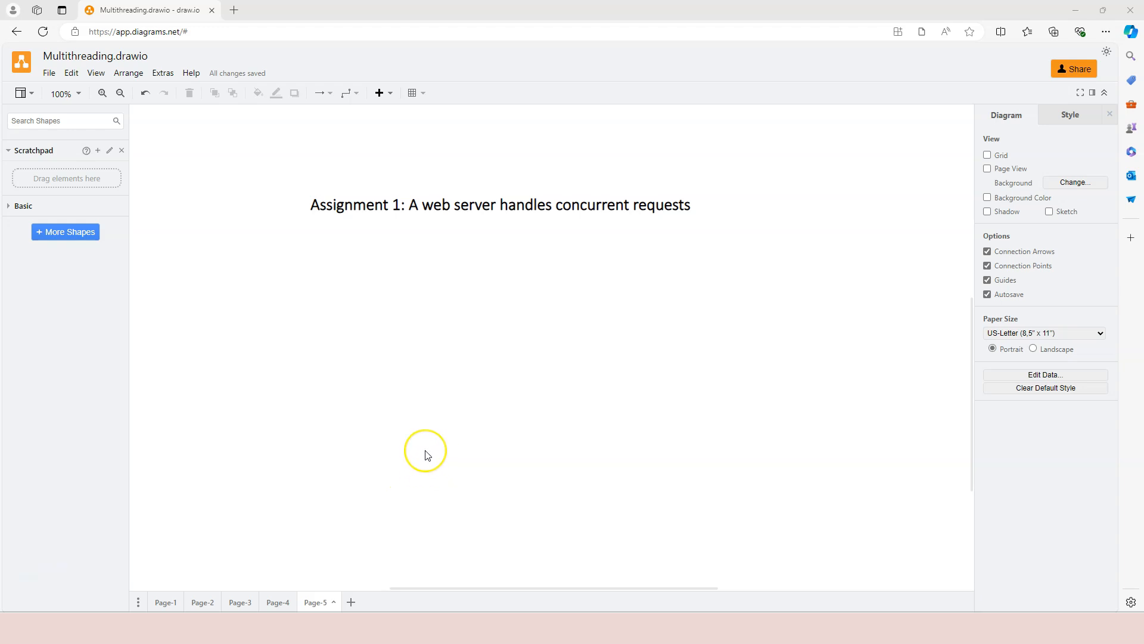
{"action": "mouse_move", "coordinate": [426, 455]}
{"action": "type", "text": "user"}
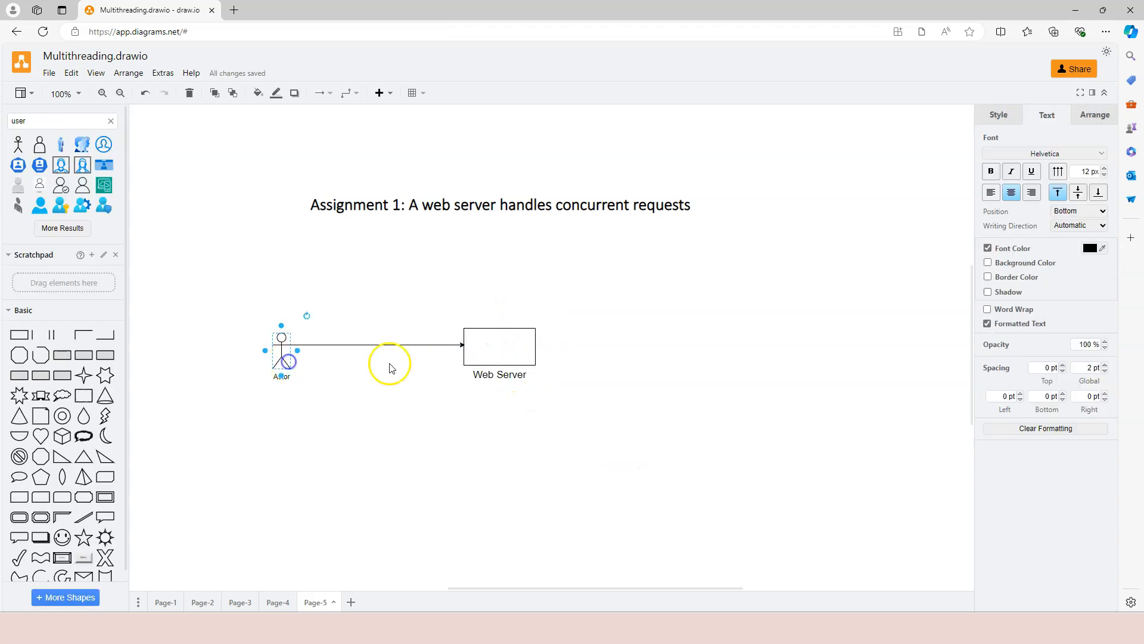
- Label the actor's arrow 'Request' and route a second actor's Request arrow into Web Server
{"action": "double_click", "coordinate": [389, 344]}
{"action": "type", "text": "Request"}
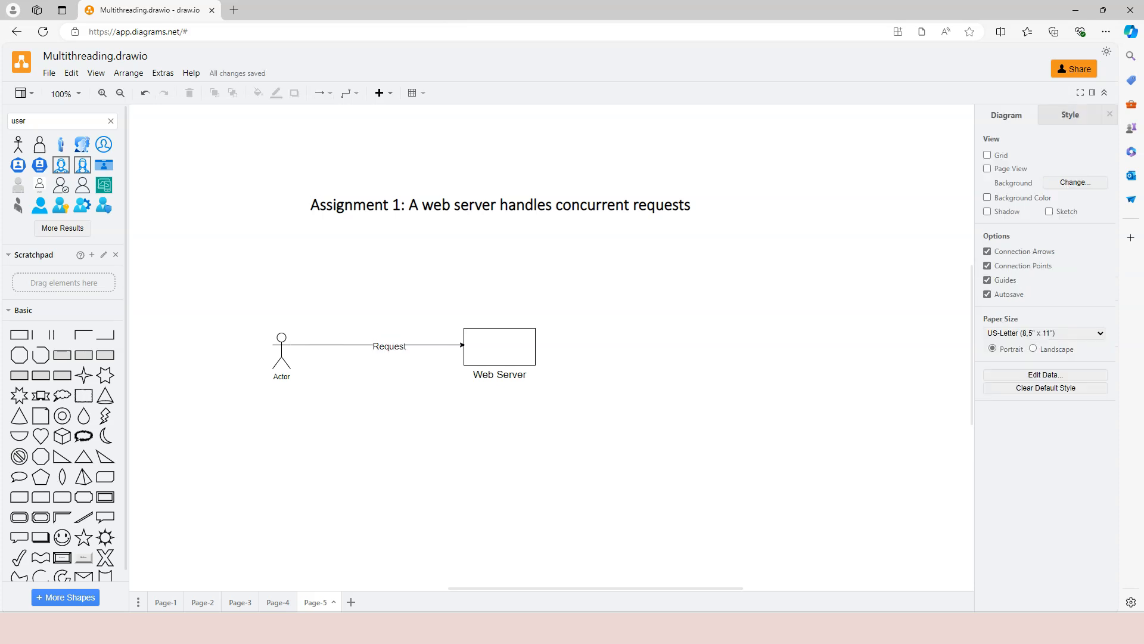
{"action": "left_click", "coordinate": [500, 347]}
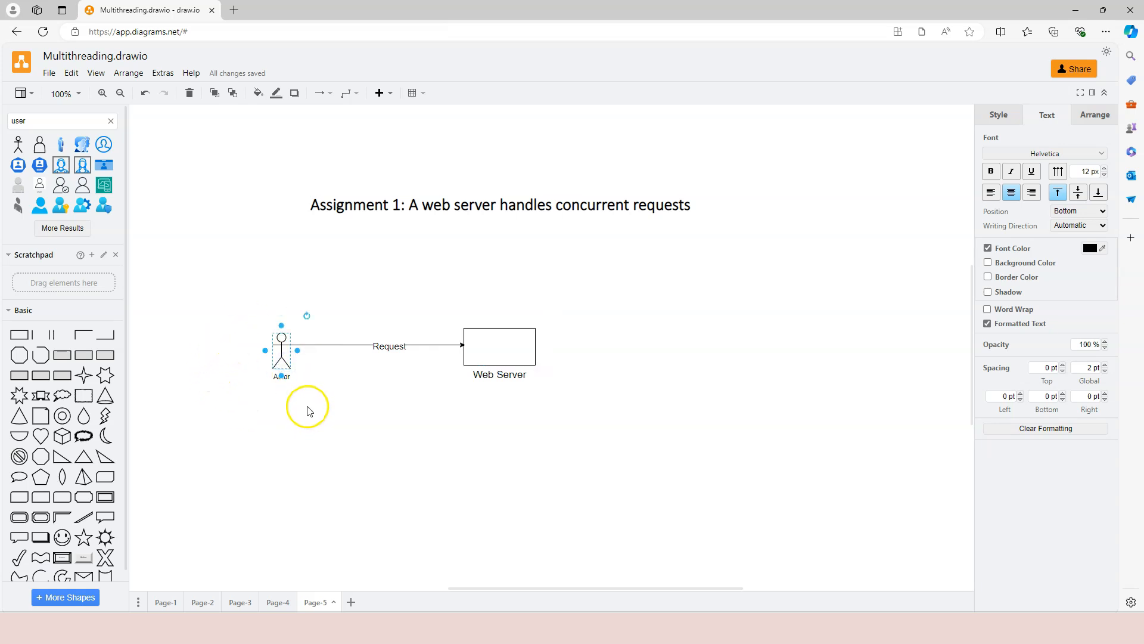
{"action": "mouse_move", "coordinate": [442, 400]}
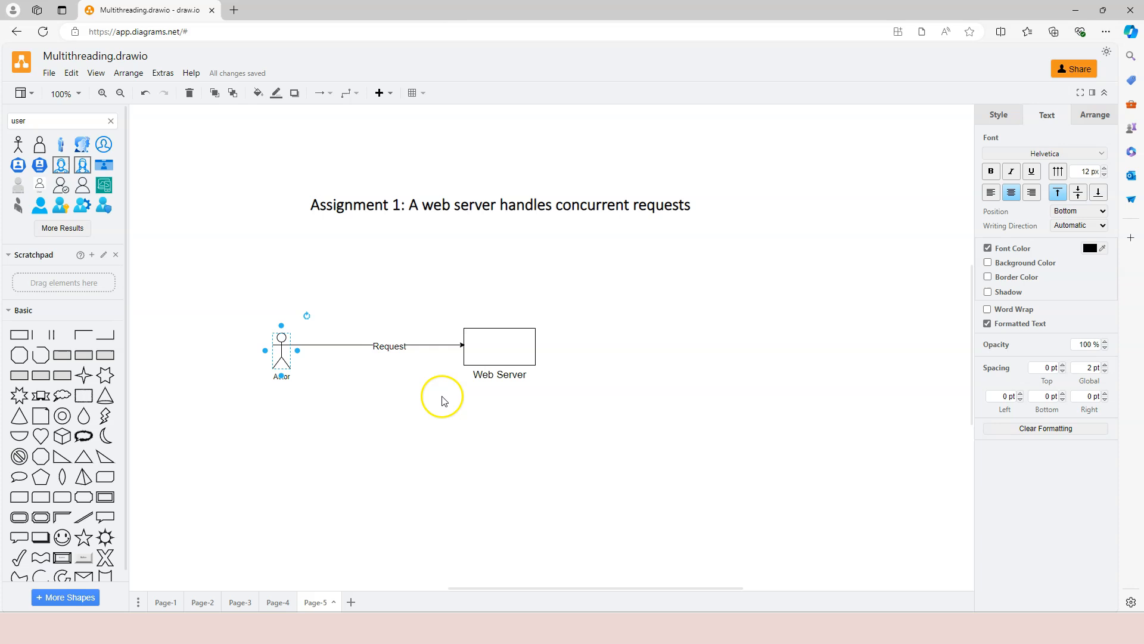
{"action": "left_click", "coordinate": [499, 346]}
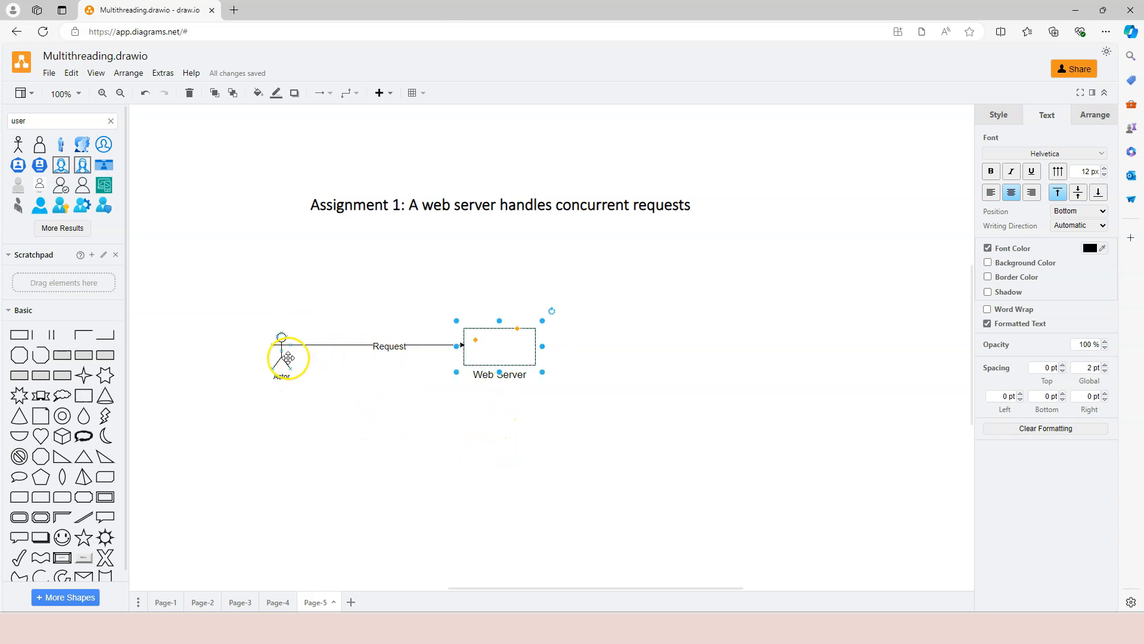
{"action": "left_click", "coordinate": [281, 350]}
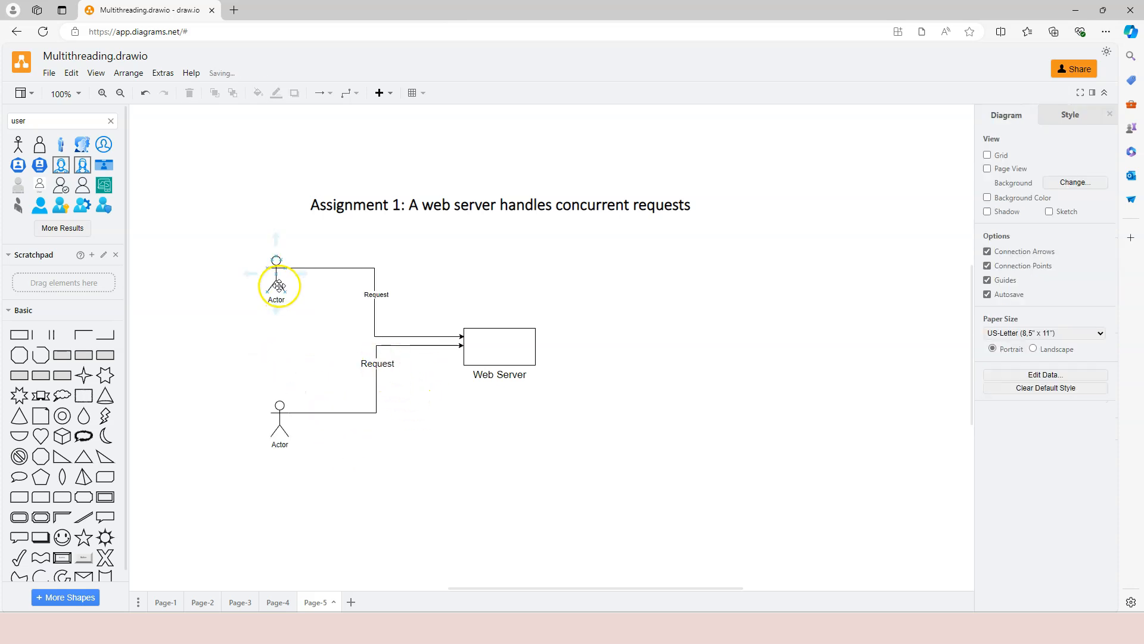
{"action": "left_click", "coordinate": [376, 294]}
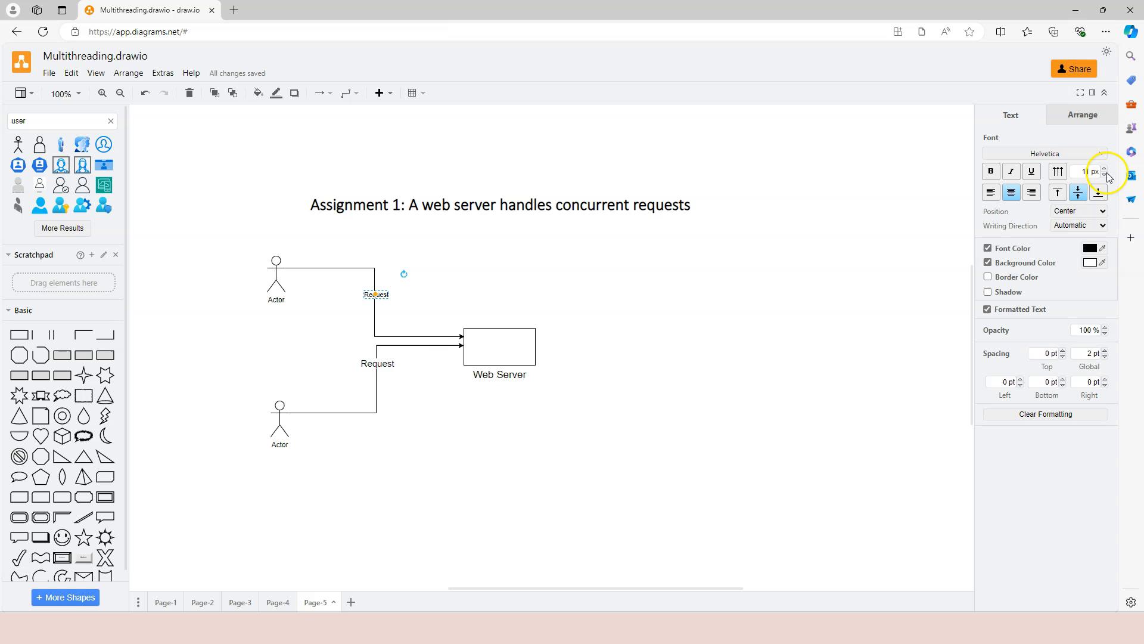
- Enlarge Web Server and place a two-slot queue, Monitor and Request Processer boxes inside
{"action": "left_click", "coordinate": [500, 346]}
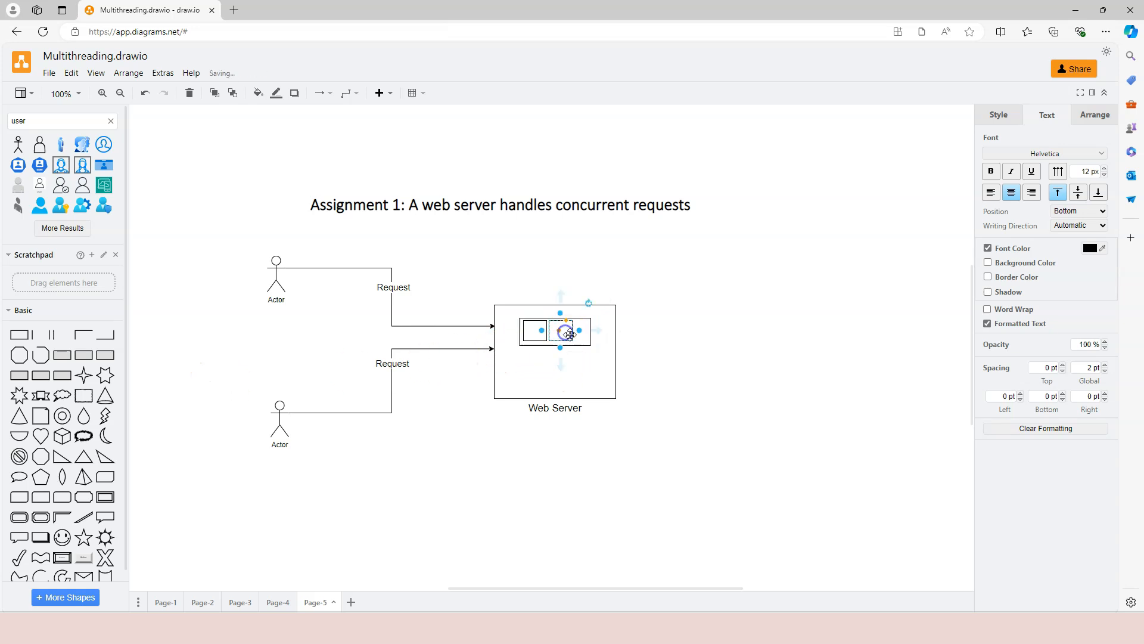
{"action": "left_click", "coordinate": [729, 475]}
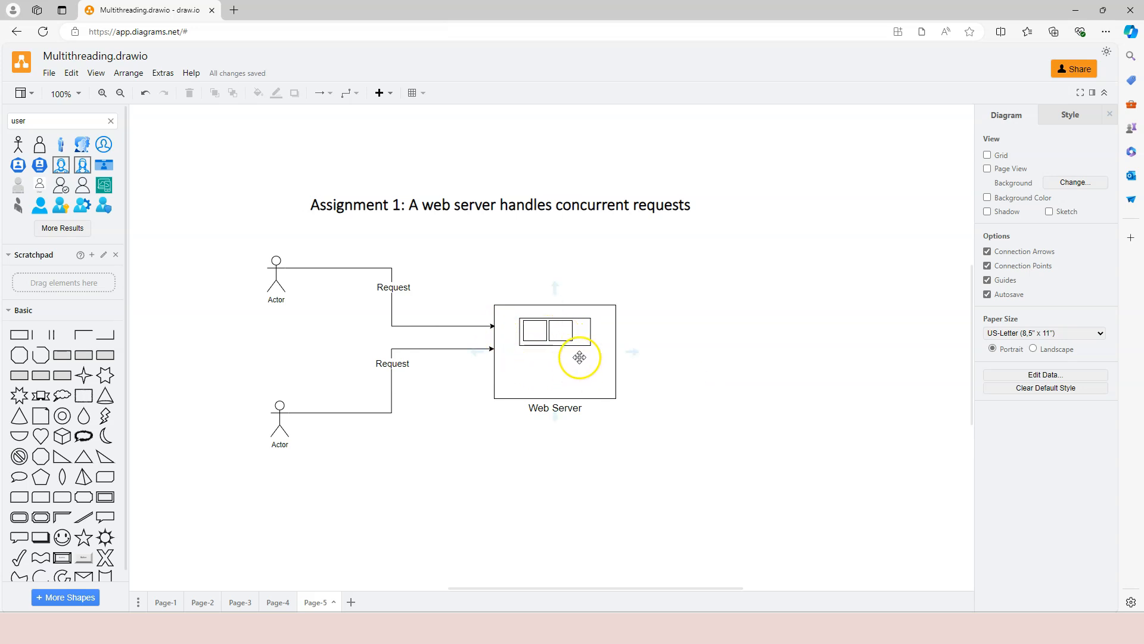
{"action": "left_click", "coordinate": [555, 351]}
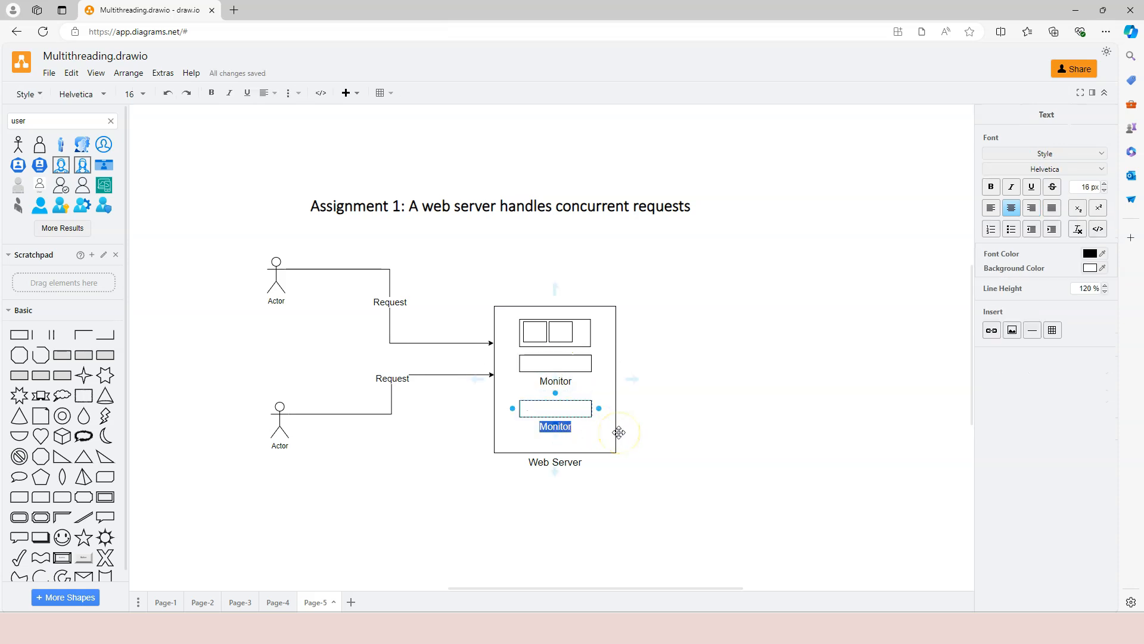
{"action": "type", "text": "Request Pr"}
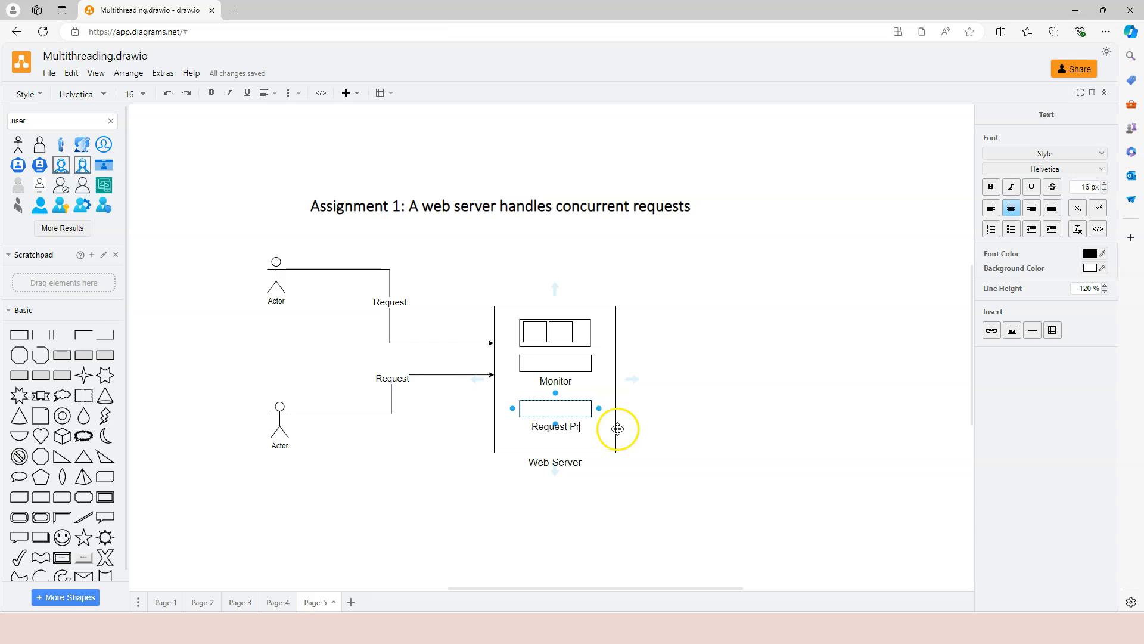
{"action": "left_click", "coordinate": [718, 409]}
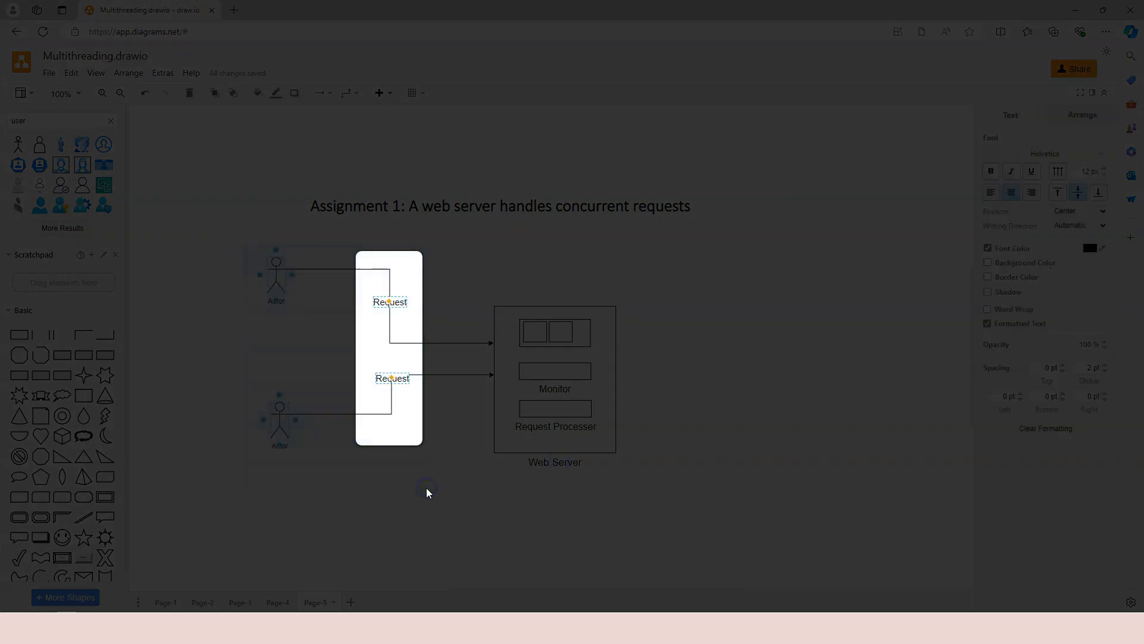
- Tidy the Monitor and Request Processer boxes, then switch to Program.cs in Visual Studio
{"action": "left_click", "coordinate": [553, 332]}
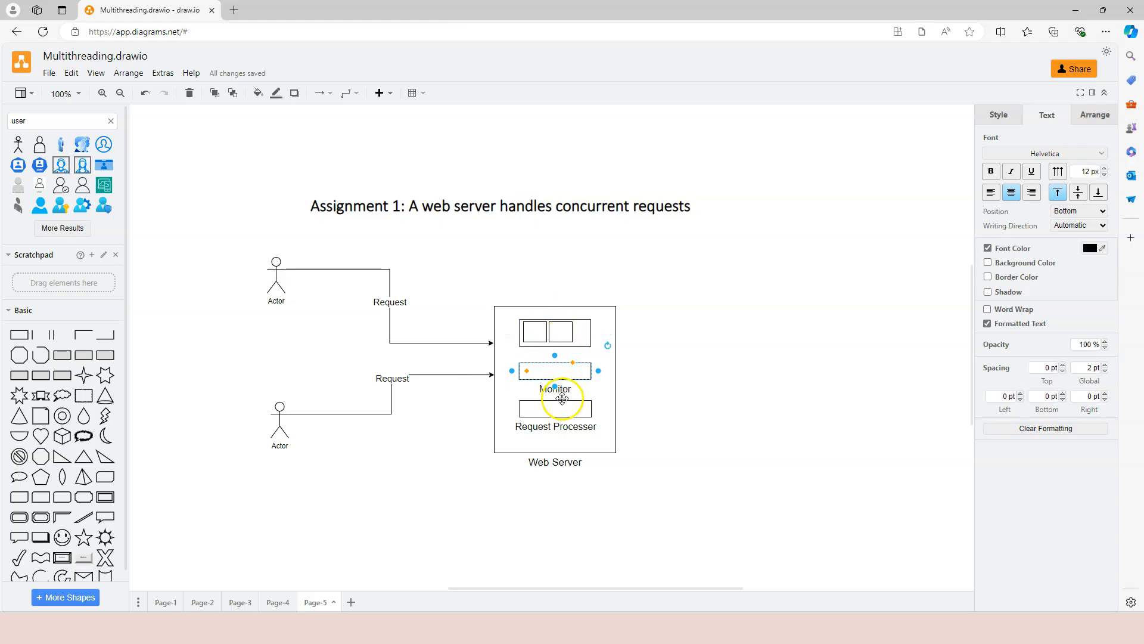
{"action": "left_click", "coordinate": [555, 416]}
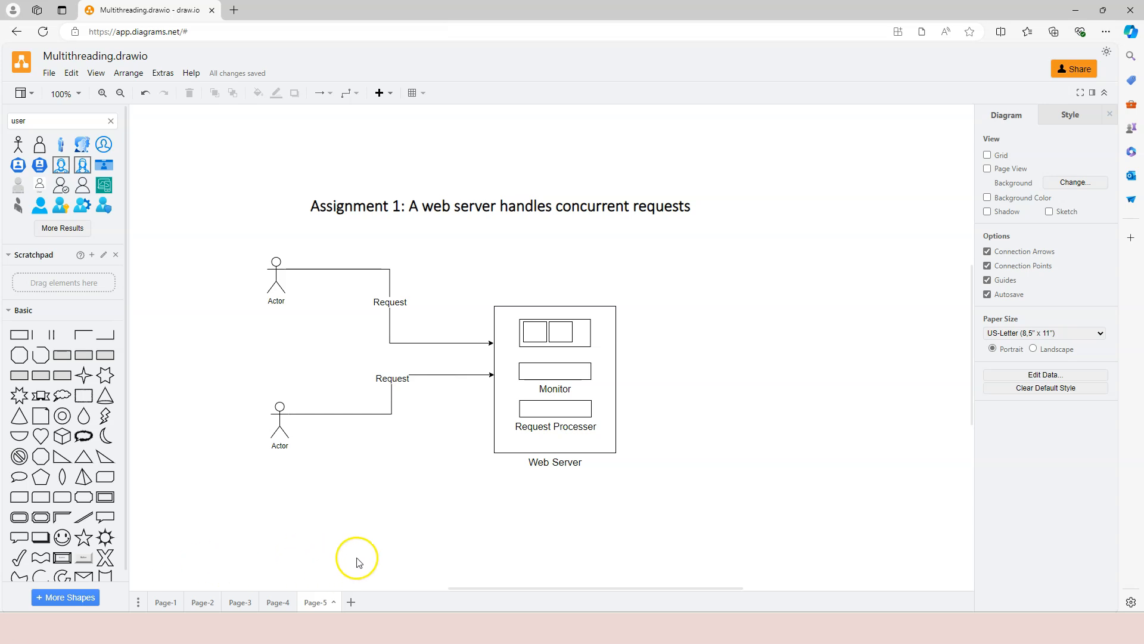
{"action": "mouse_move", "coordinate": [480, 503]}
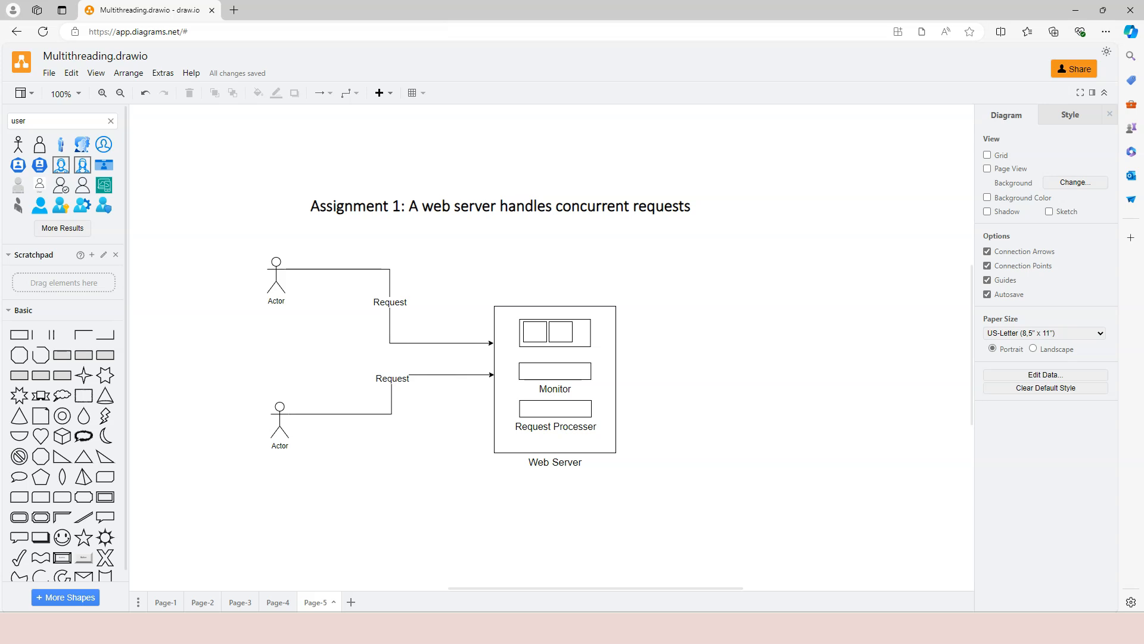
{"action": "key", "text": "ctrl+a"}
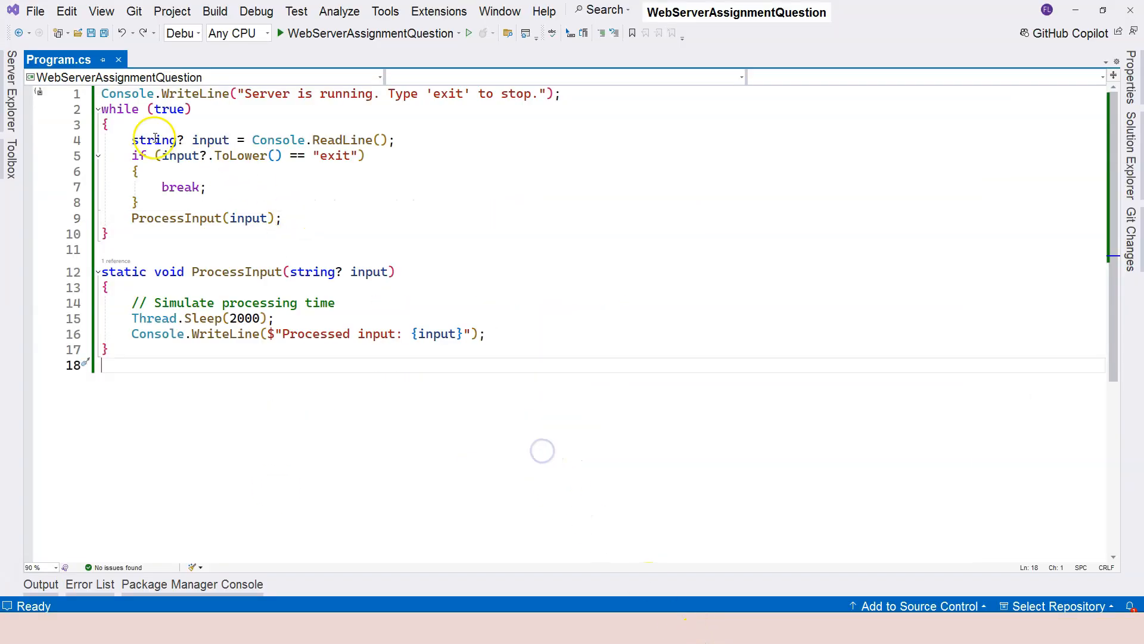
{"action": "left_click", "coordinate": [318, 93]}
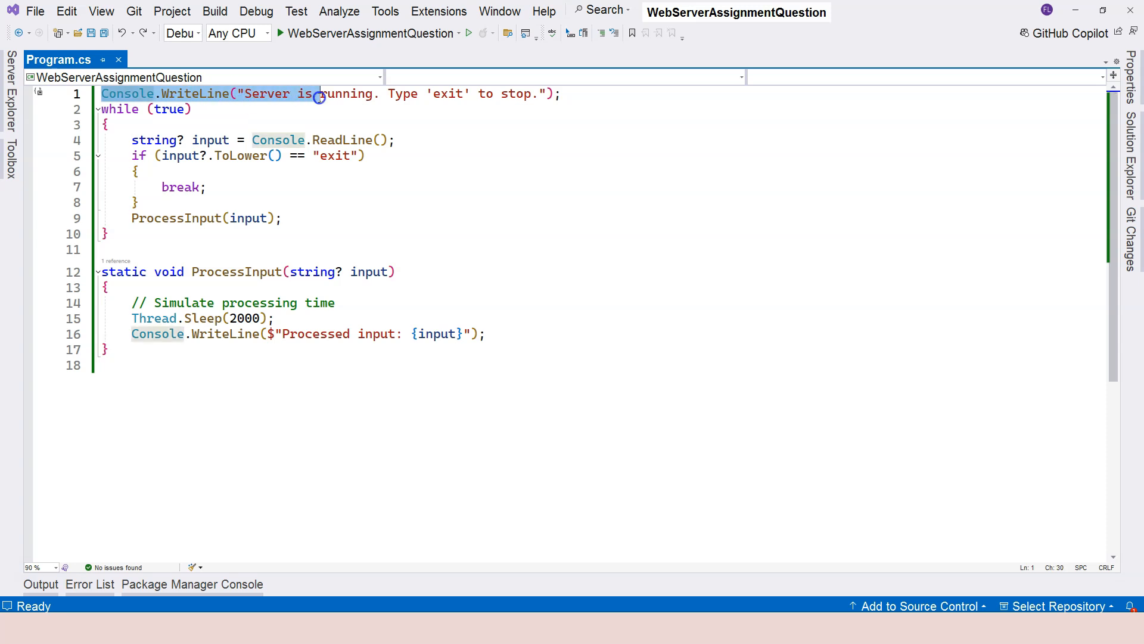
{"action": "mouse_move", "coordinate": [493, 94]}
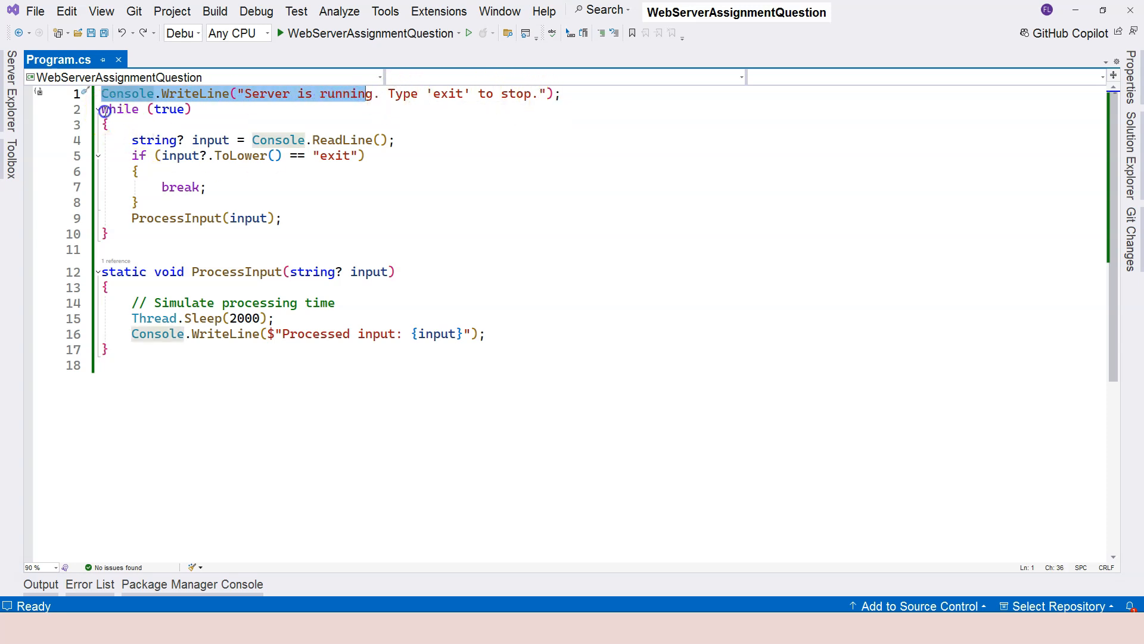
{"action": "left_click", "coordinate": [109, 233]}
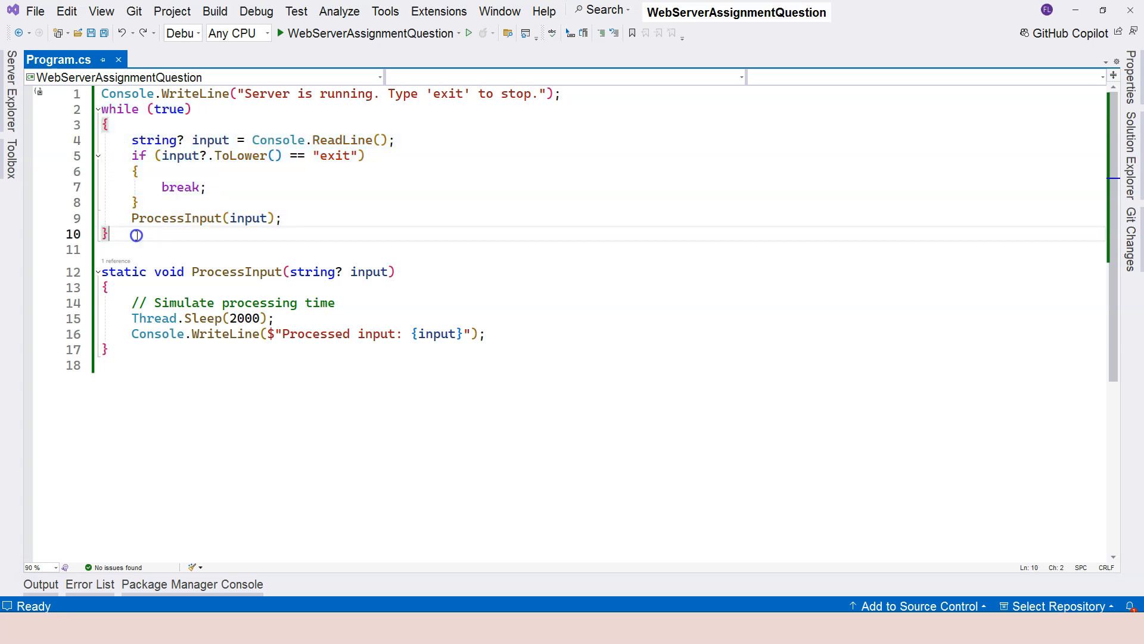
{"action": "left_click", "coordinate": [133, 140]}
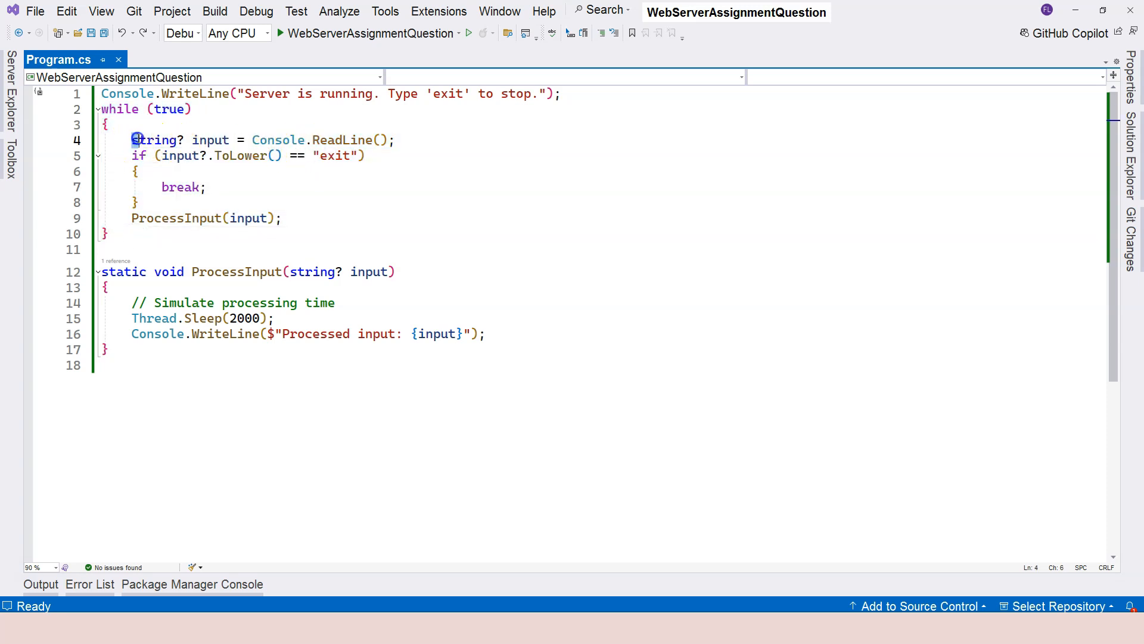
{"action": "left_click", "coordinate": [426, 140]}
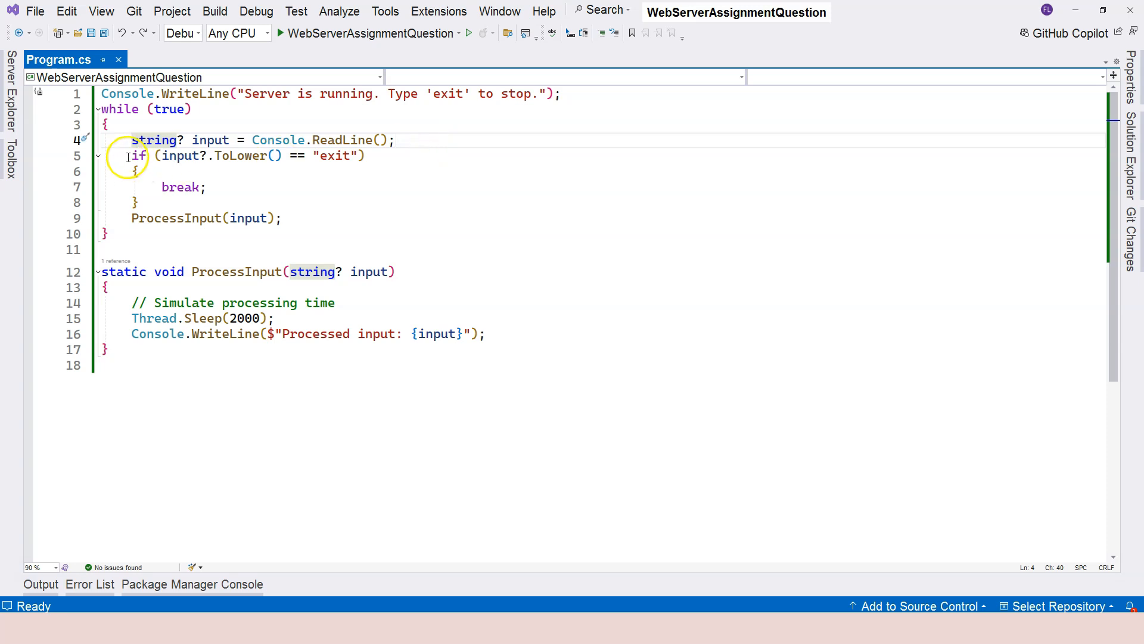
{"action": "double_click", "coordinate": [179, 187]}
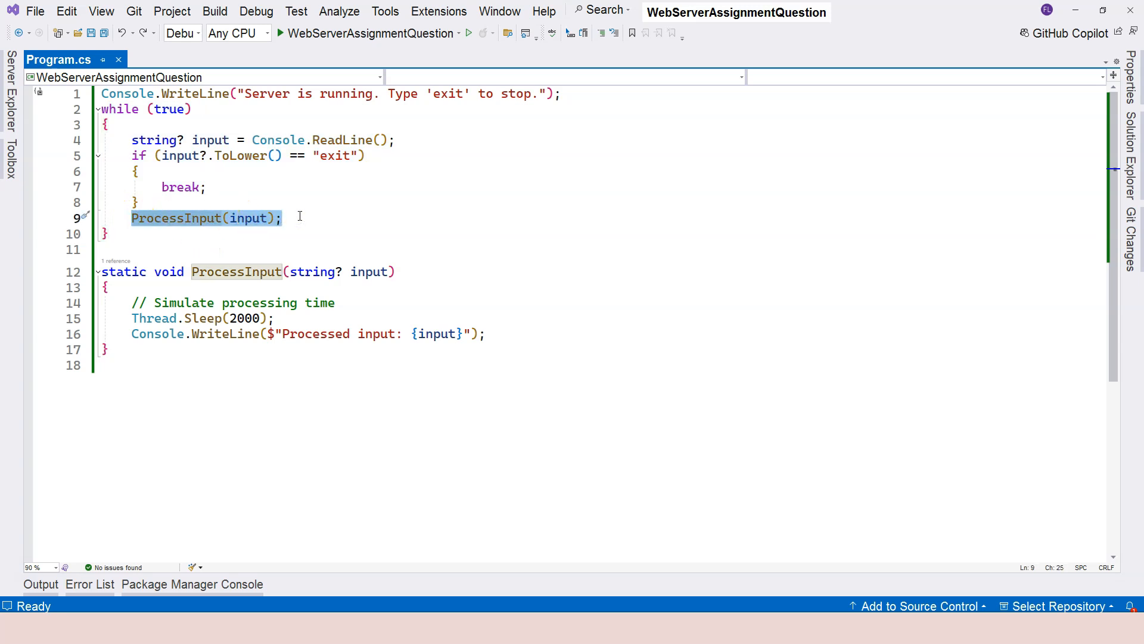
{"action": "left_click", "coordinate": [214, 355]}
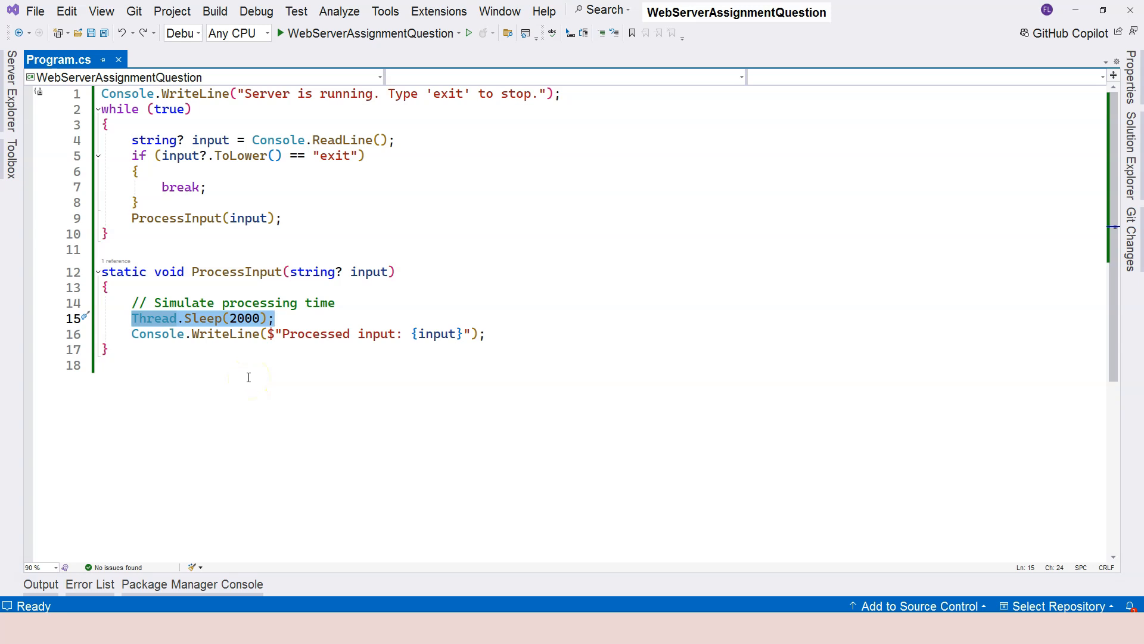
{"action": "left_click", "coordinate": [319, 334]}
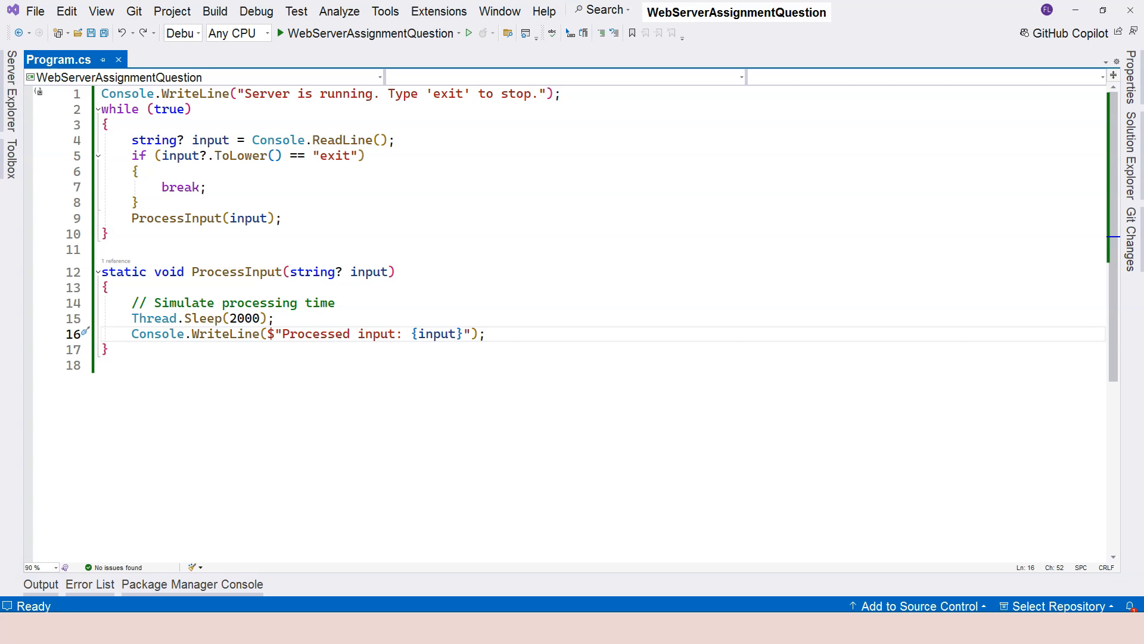
{"action": "mouse_move", "coordinate": [276, 124]}
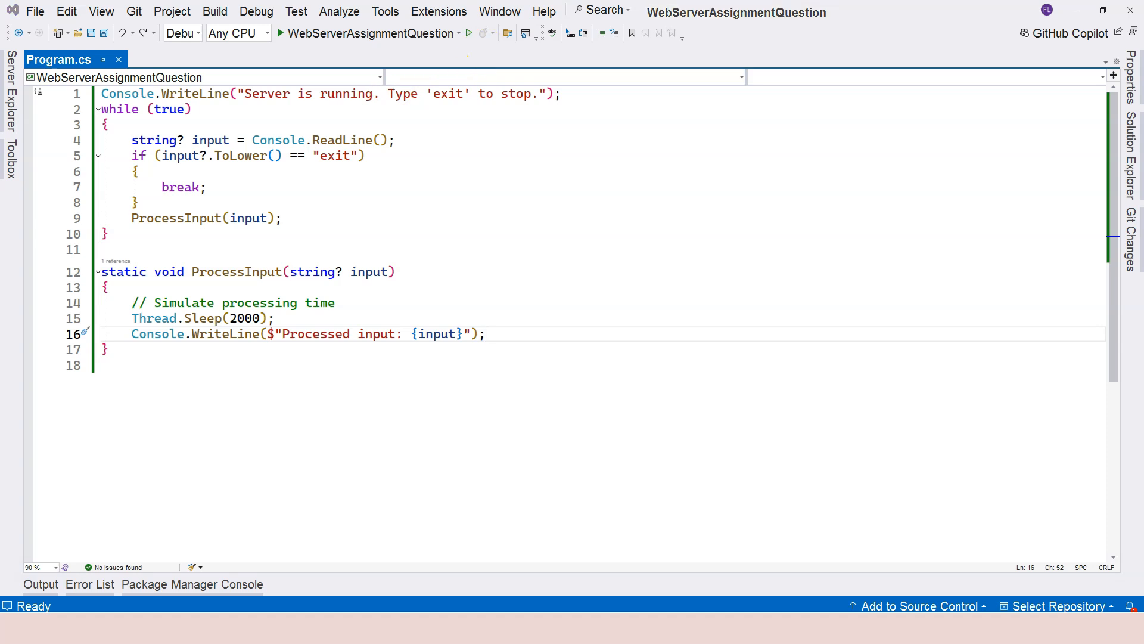
{"action": "double_click", "coordinate": [321, 140]}
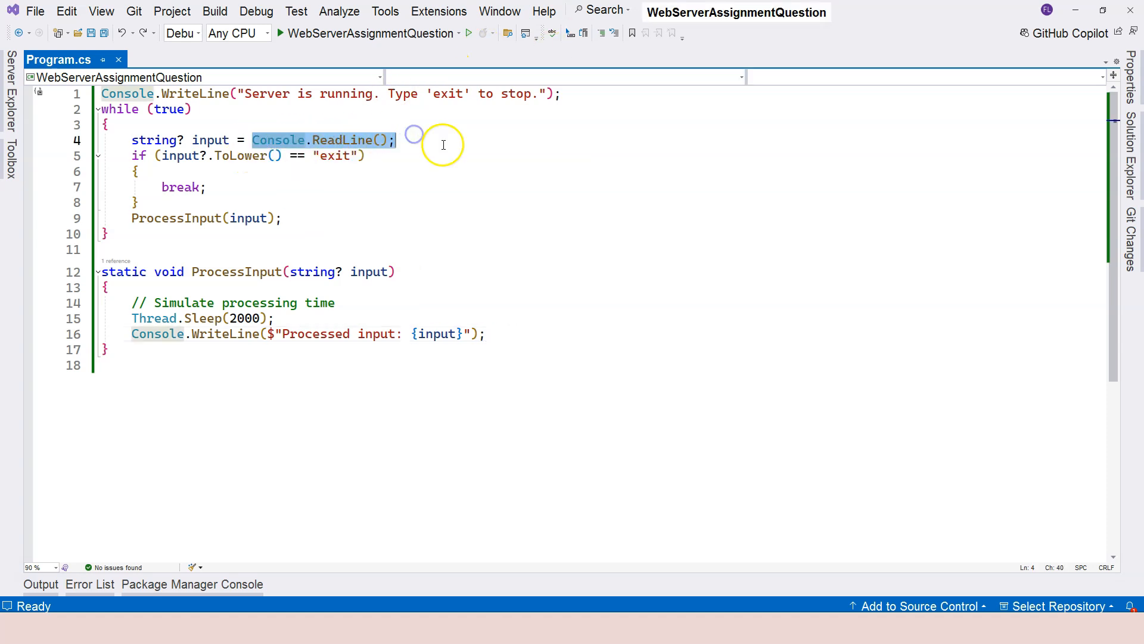
{"action": "left_click", "coordinate": [131, 318]}
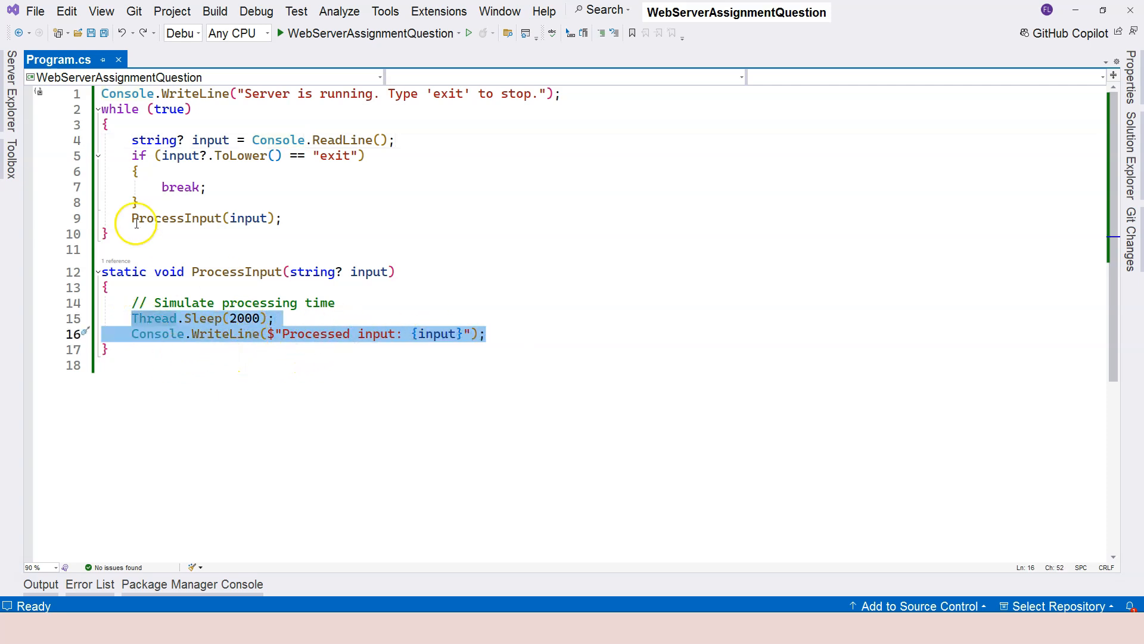
{"action": "mouse_move", "coordinate": [188, 241]}
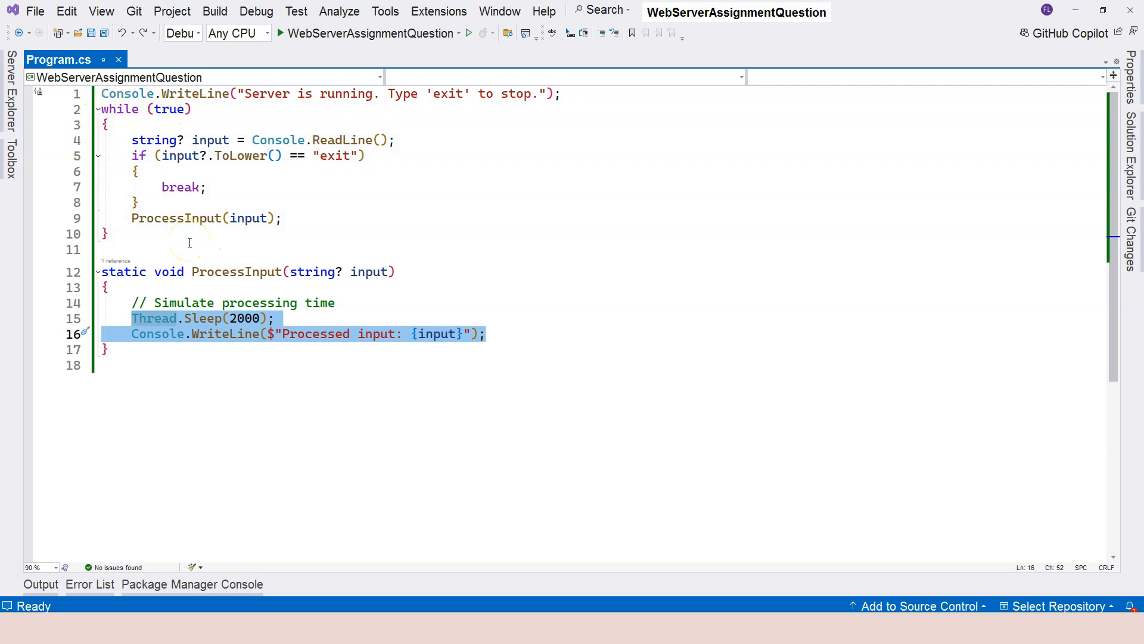
{"action": "mouse_move", "coordinate": [244, 234]}
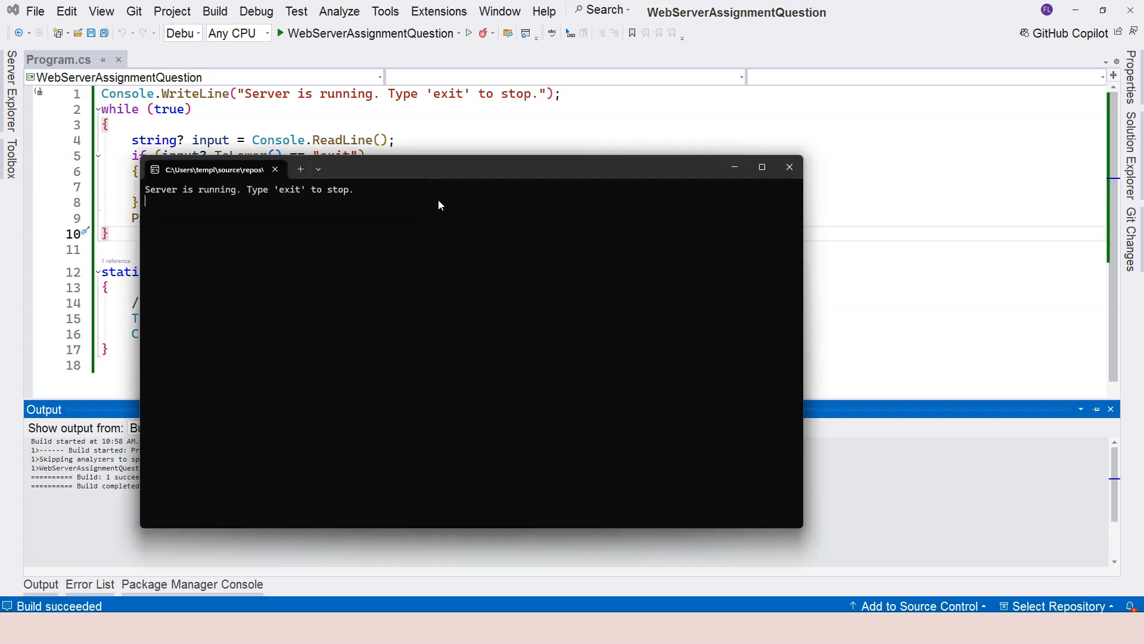
- Run the console demo and enter inputs a, b, d, g, h, each printed as processed
{"action": "type", "text": "a"}
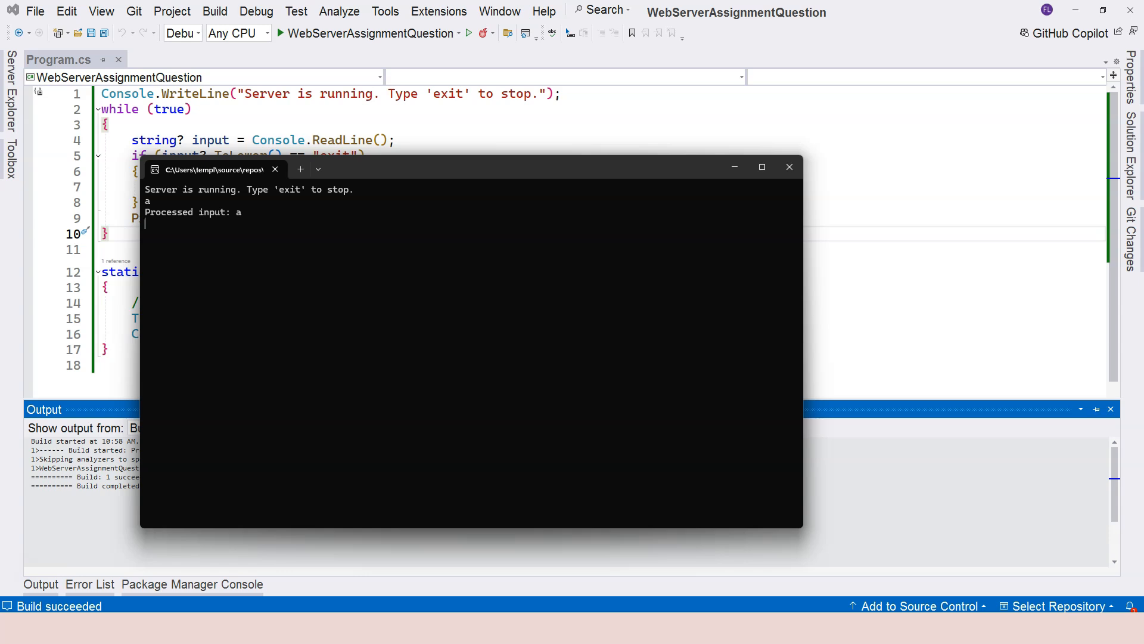
{"action": "type", "text": "b"}
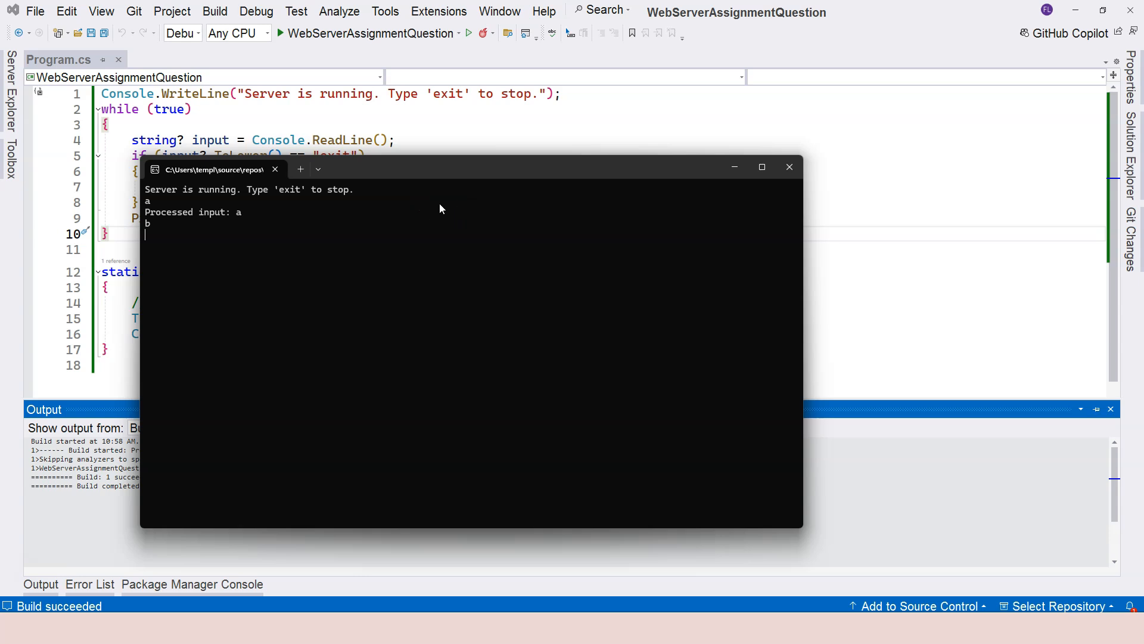
{"action": "key", "text": "Return"}
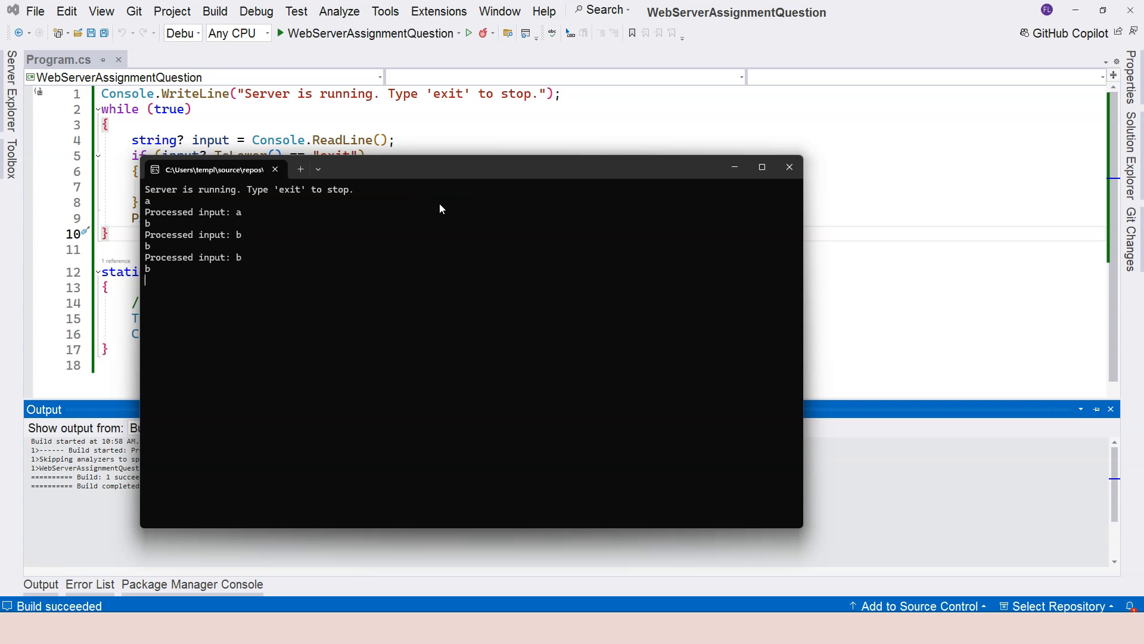
{"action": "type", "text": "a"}
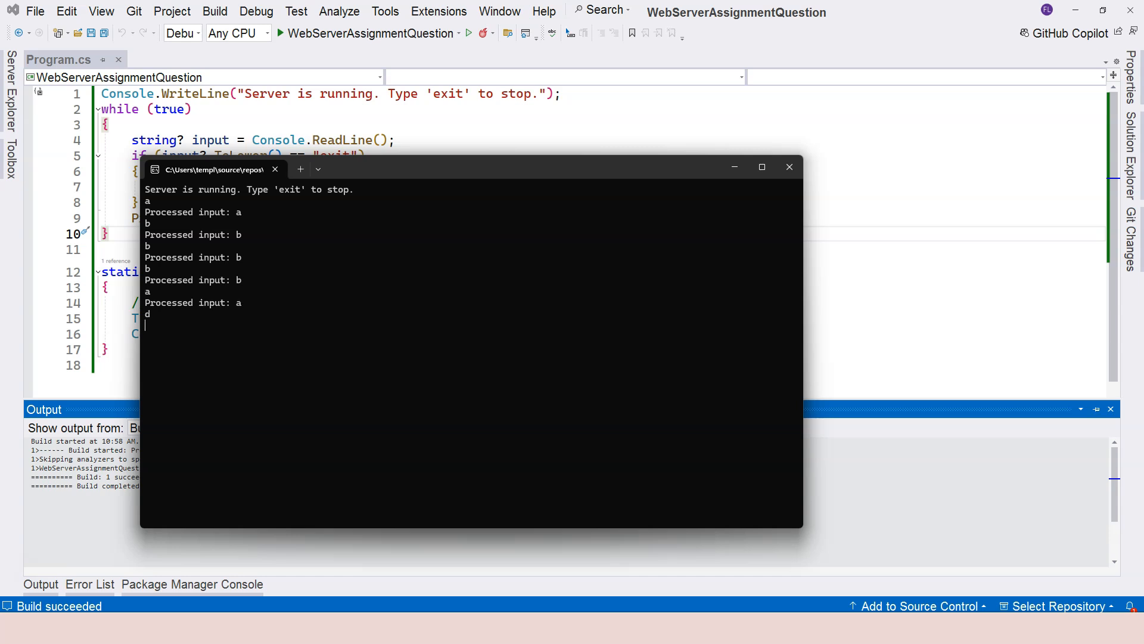
{"action": "mouse_move", "coordinate": [439, 204]}
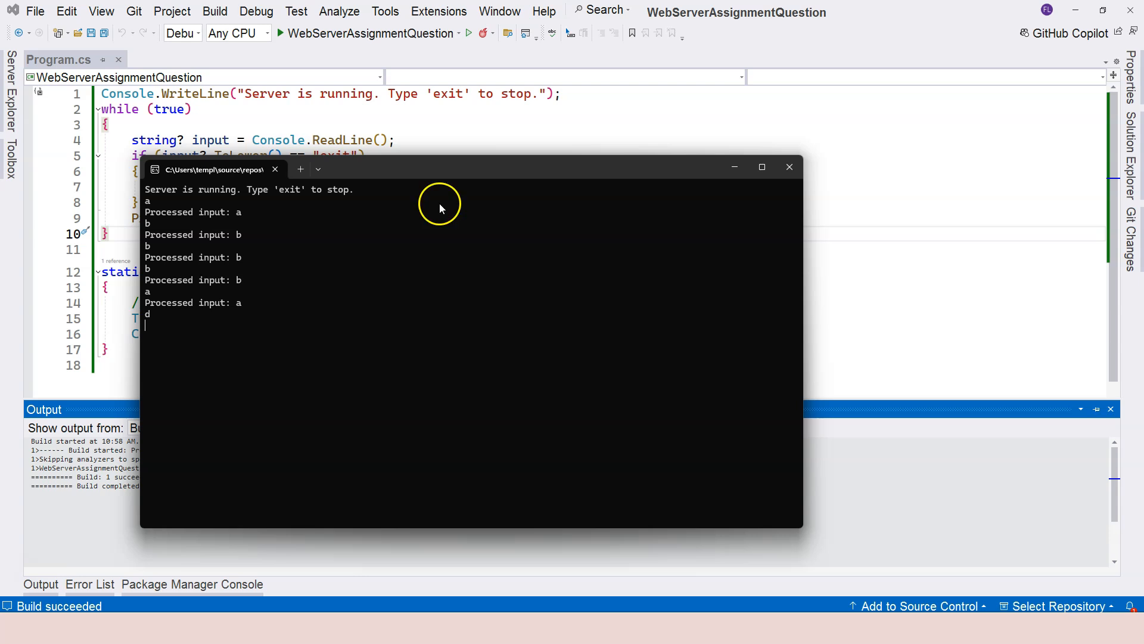
{"action": "mouse_move", "coordinate": [439, 209]}
{"action": "type", "text": "c"}
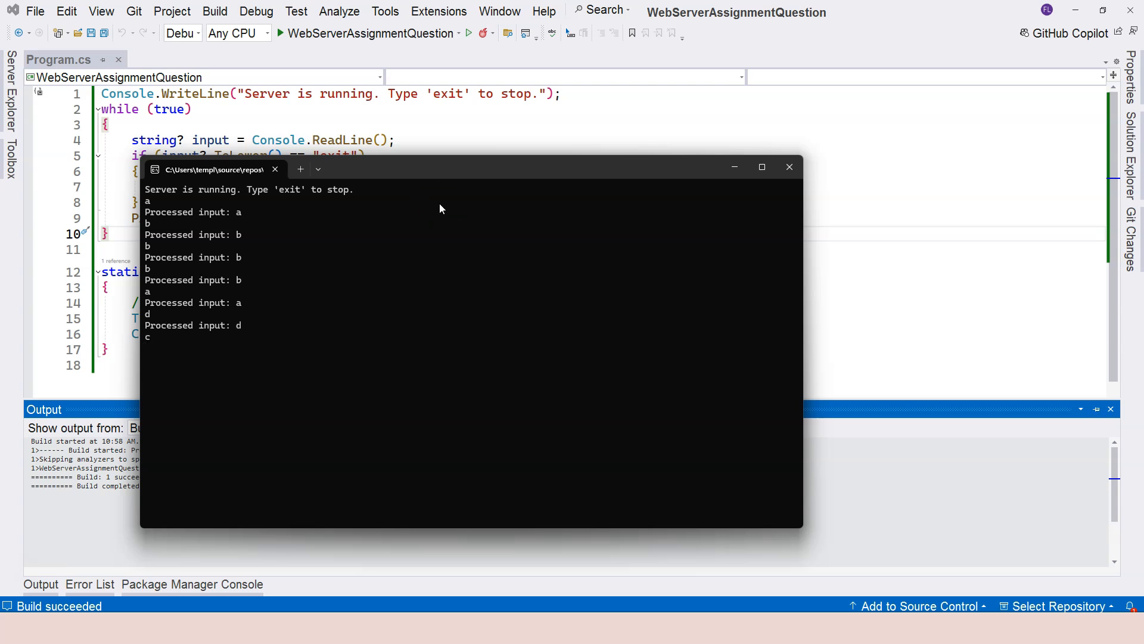
{"action": "type", "text": "d"}
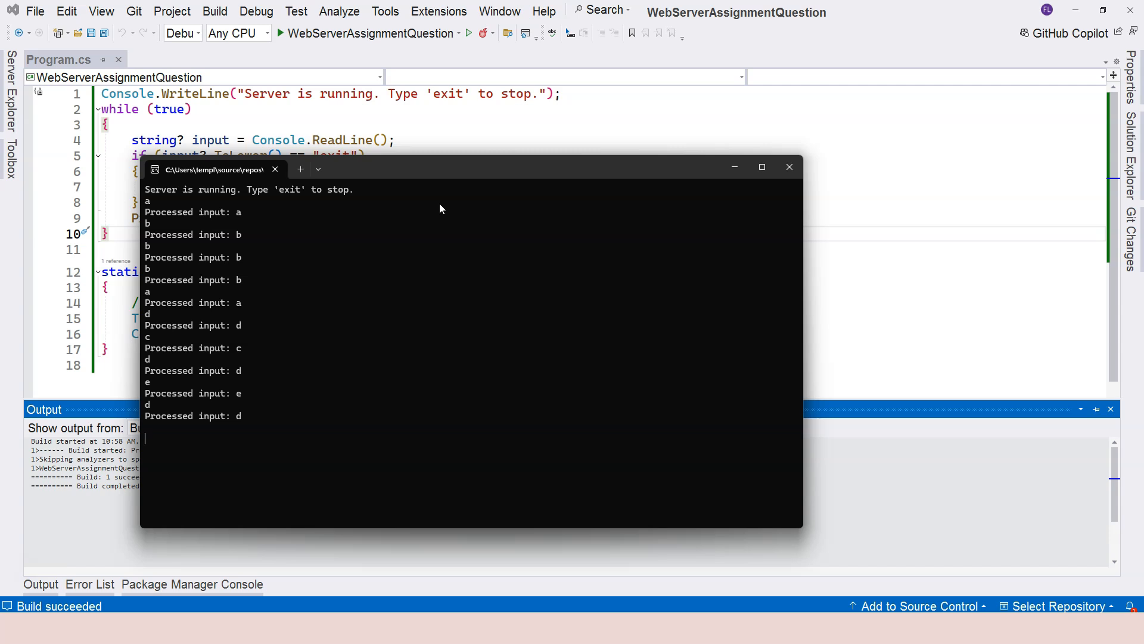
{"action": "type", "text": "g"}
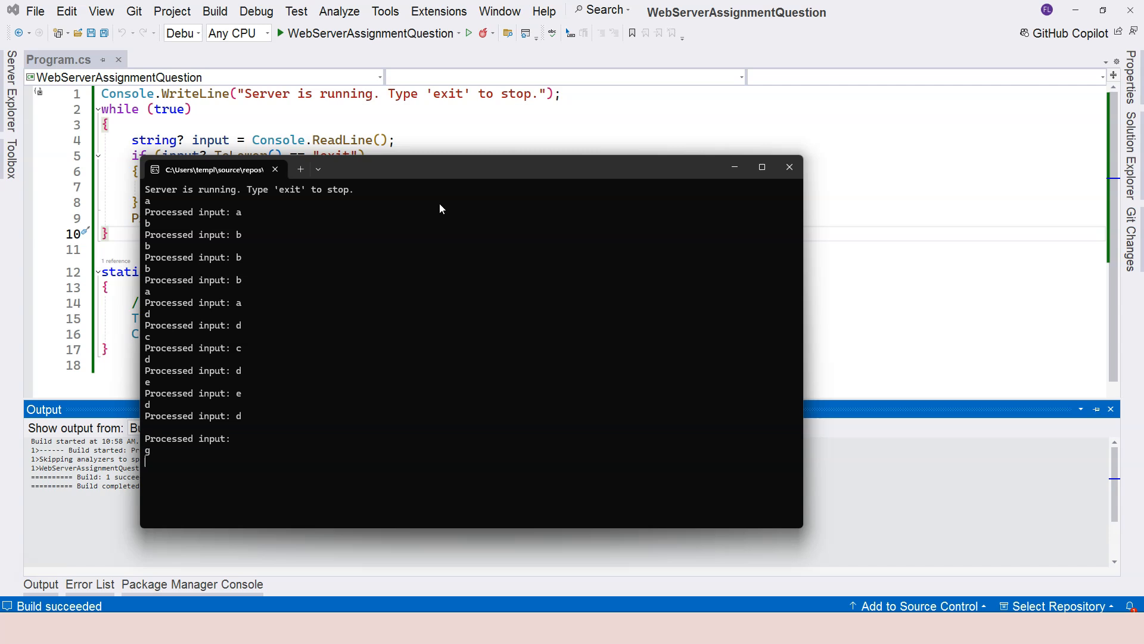
{"action": "type", "text": "h"}
{"action": "type", "text": "adf"}
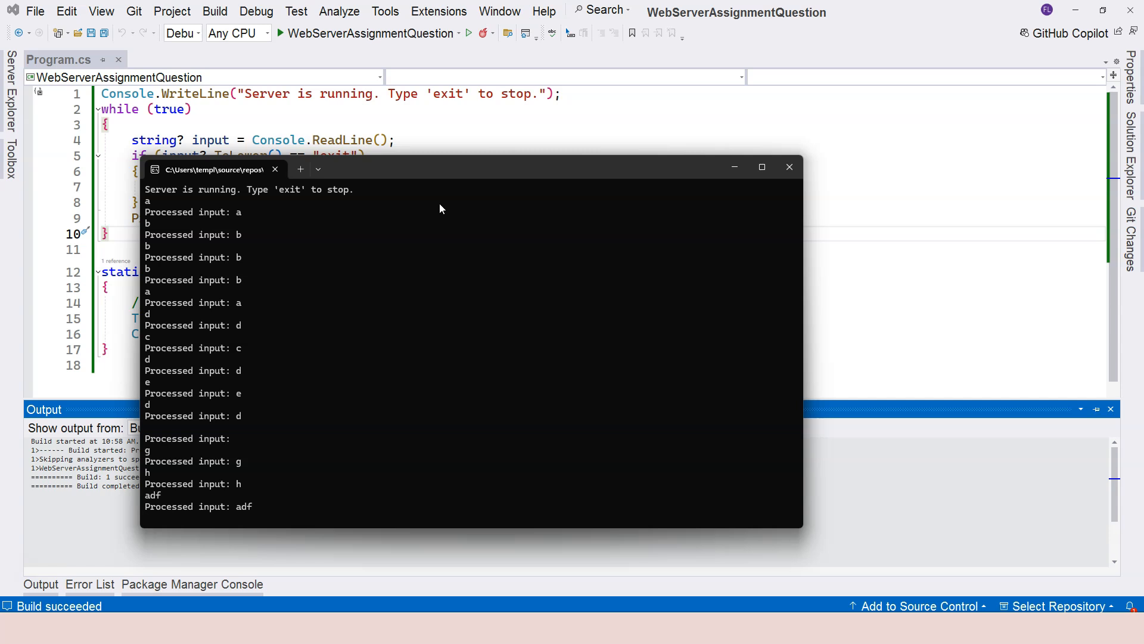
{"action": "mouse_move", "coordinate": [584, 530]}
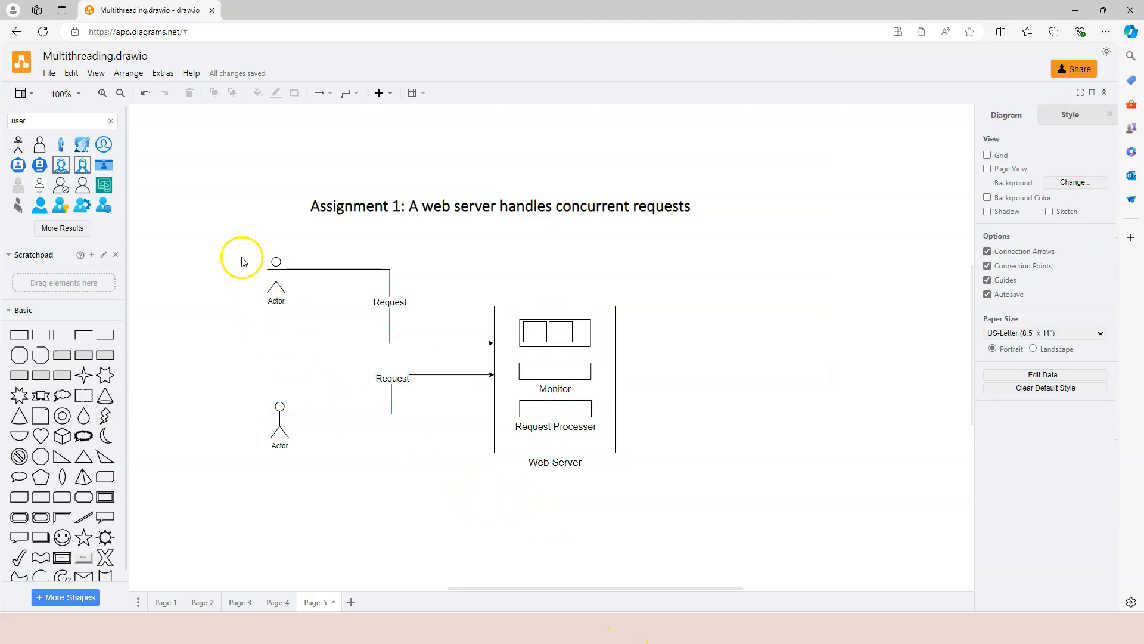
{"action": "mouse_move", "coordinate": [699, 497]}
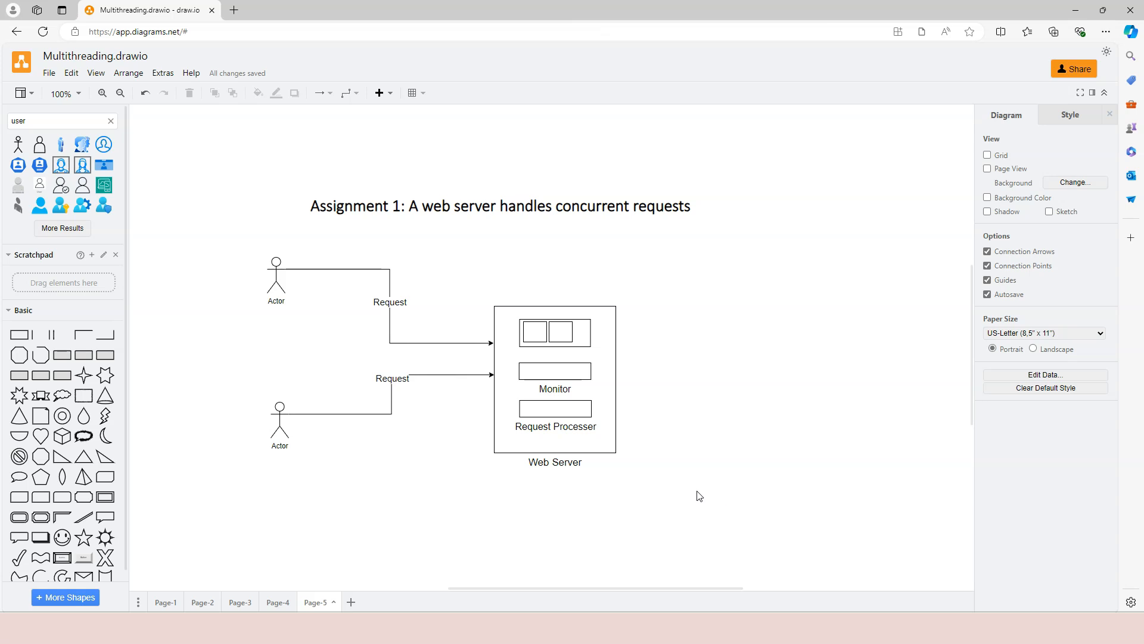
{"action": "mouse_move", "coordinate": [646, 417]}
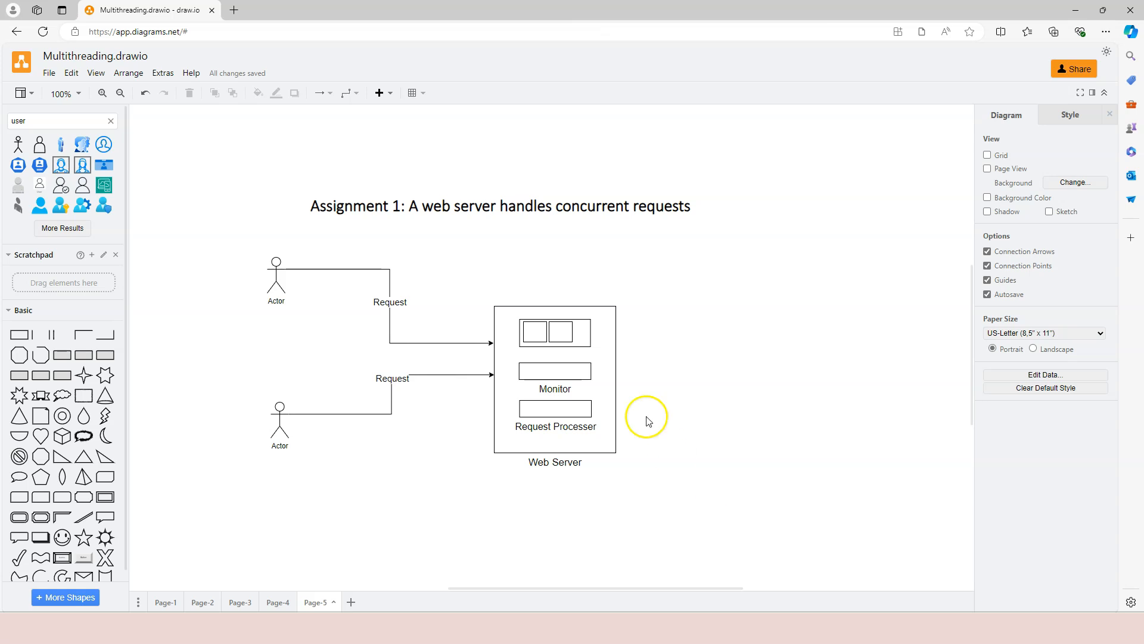
- Back in draw.io, select the queue and then the Request Processer shape
{"action": "left_click", "coordinate": [555, 332]}
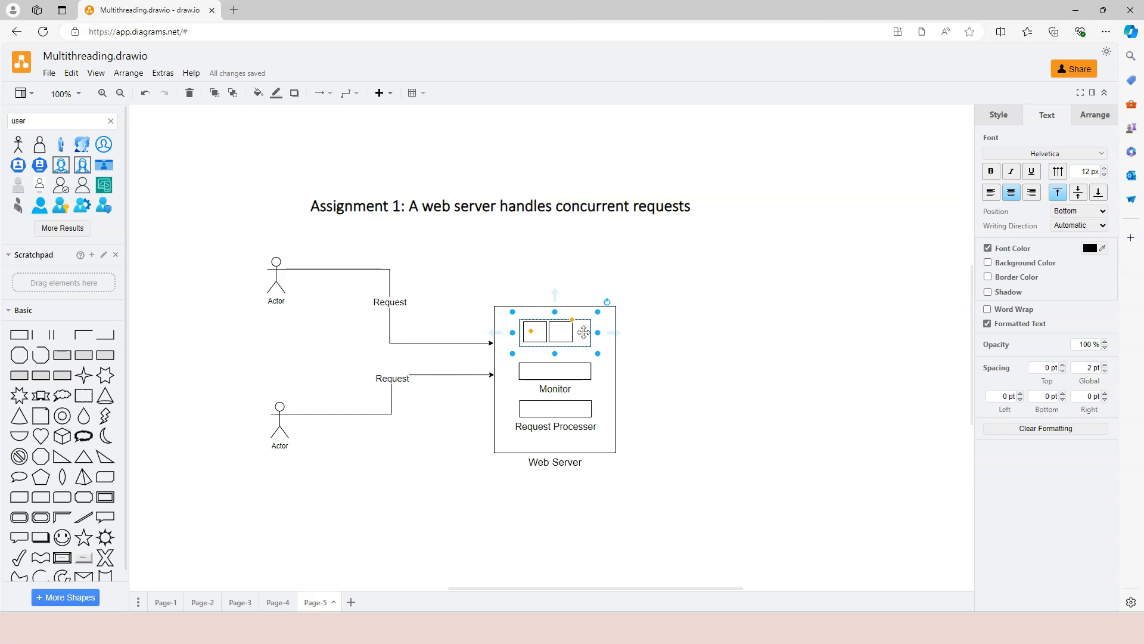
{"action": "left_click", "coordinate": [555, 407]}
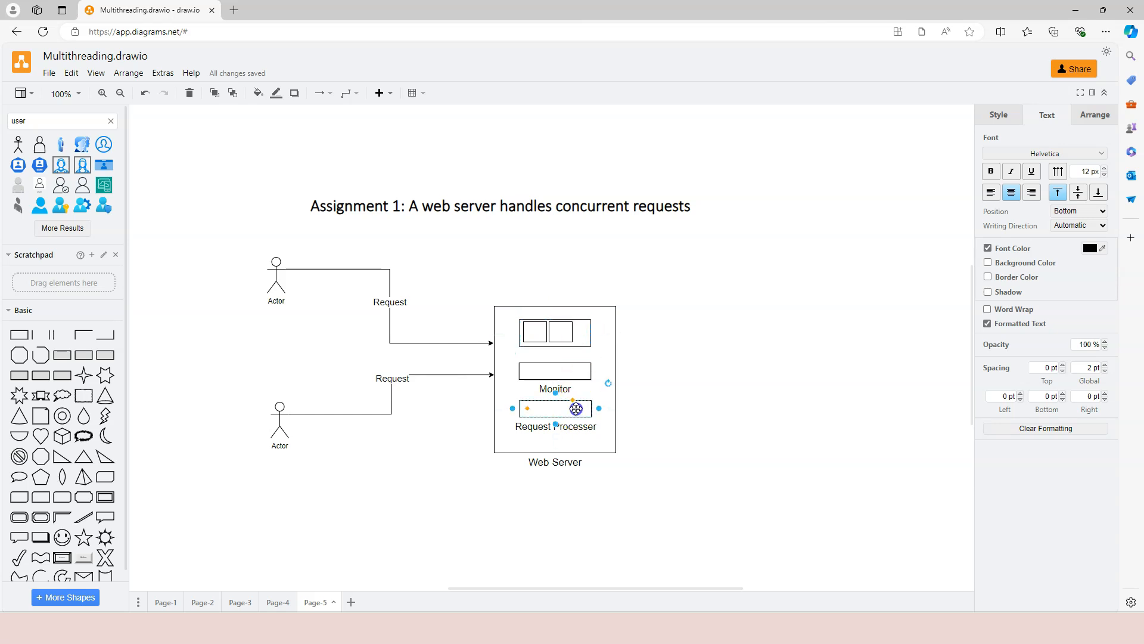